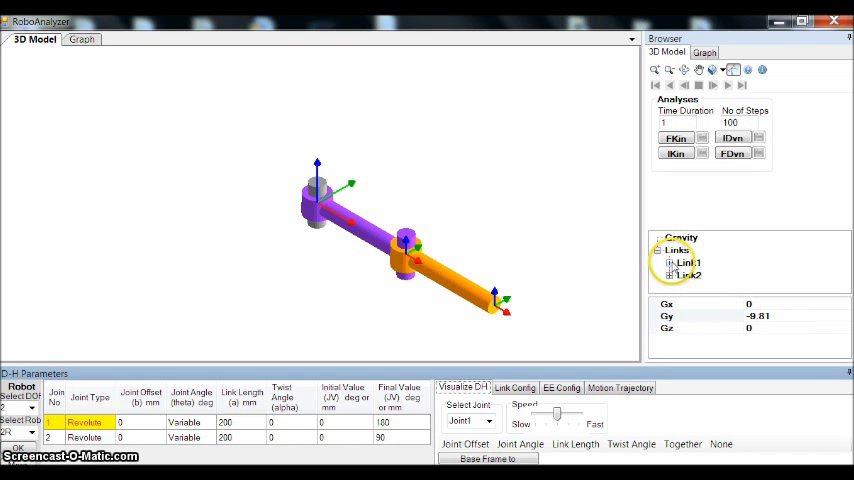
Inspect Link1's centre of gravity, mass and inertia properties and the gravity values.
left_click(670, 250)
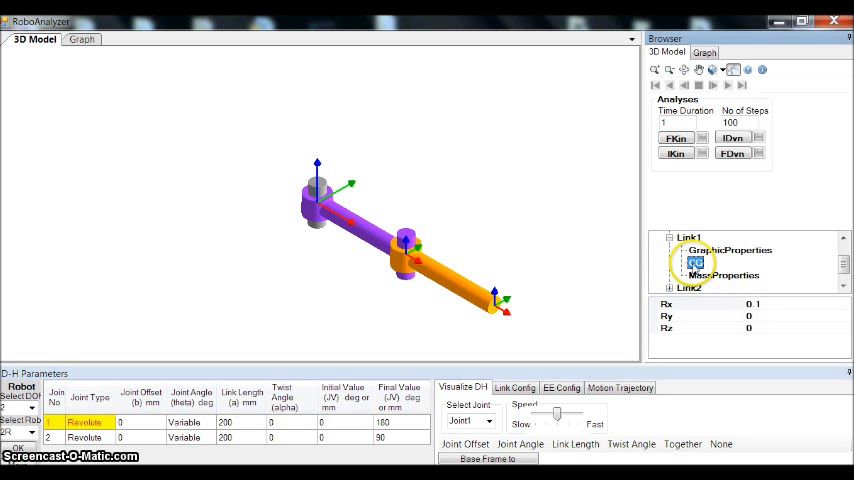
left_click(724, 275)
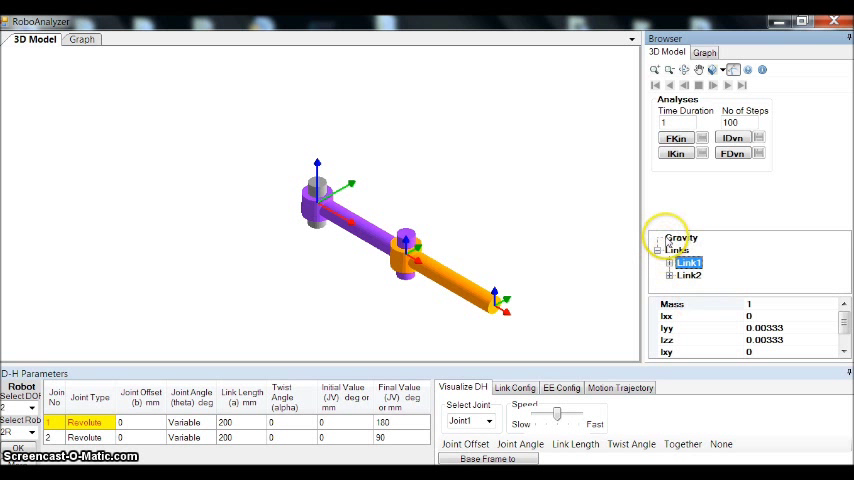
left_click(681, 237)
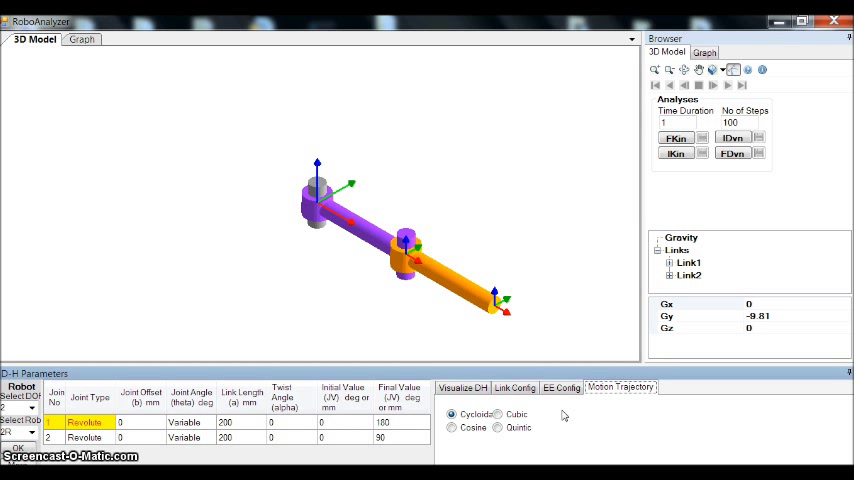
Run forward kinematics on the cycloidal trajectory and plot joint 1 velocity with acceleration.
left_click(451, 414)
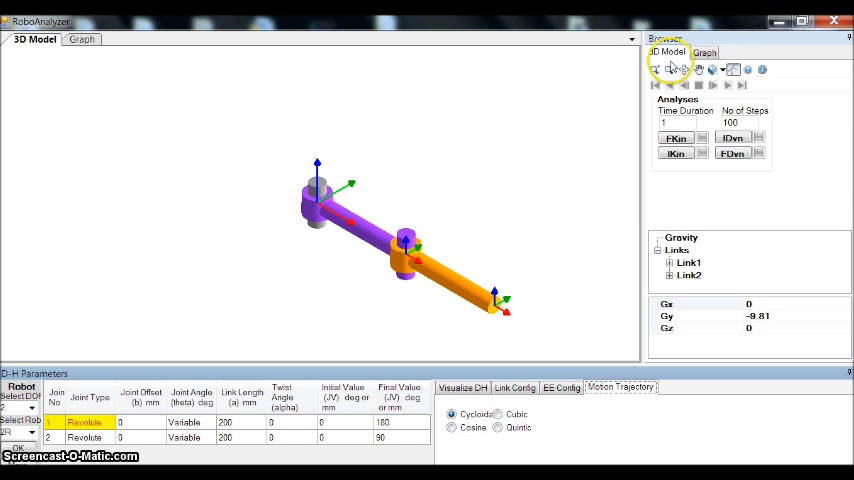
left_click(81, 39)
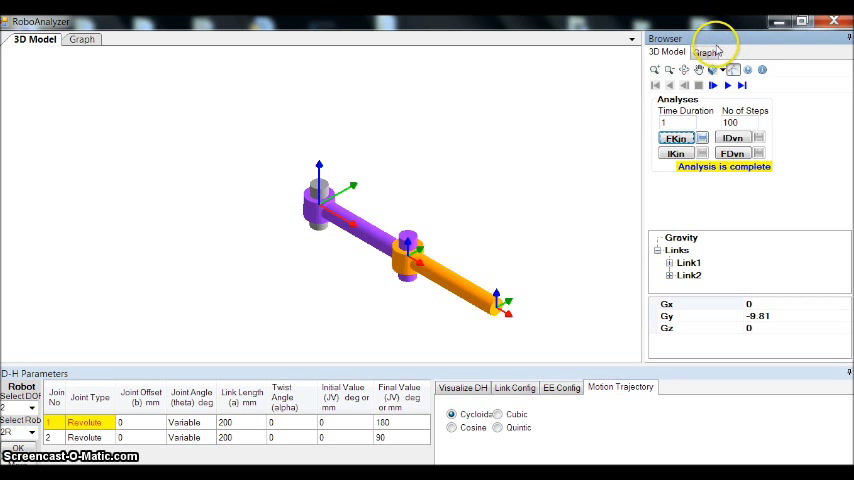
left_click(82, 39)
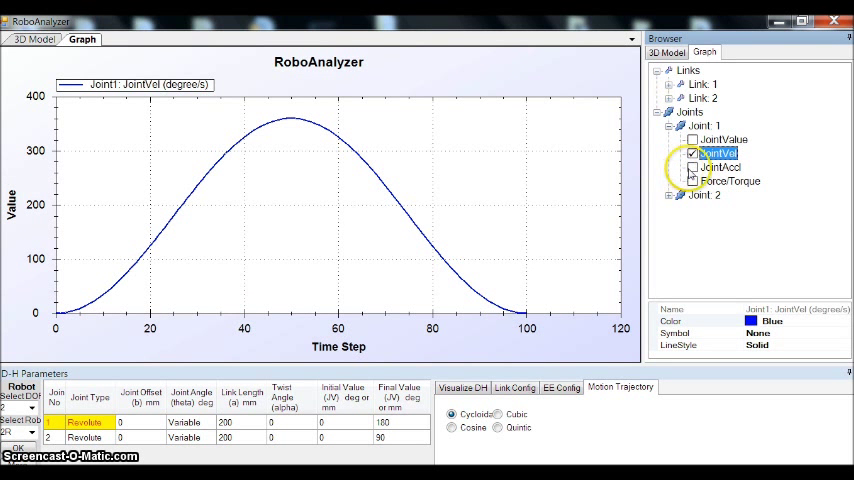
left_click(693, 167)
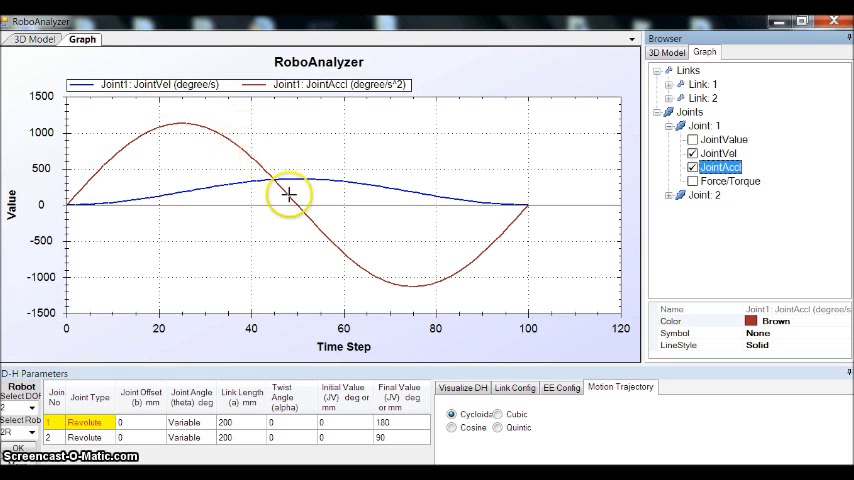
mouse_move(545, 202)
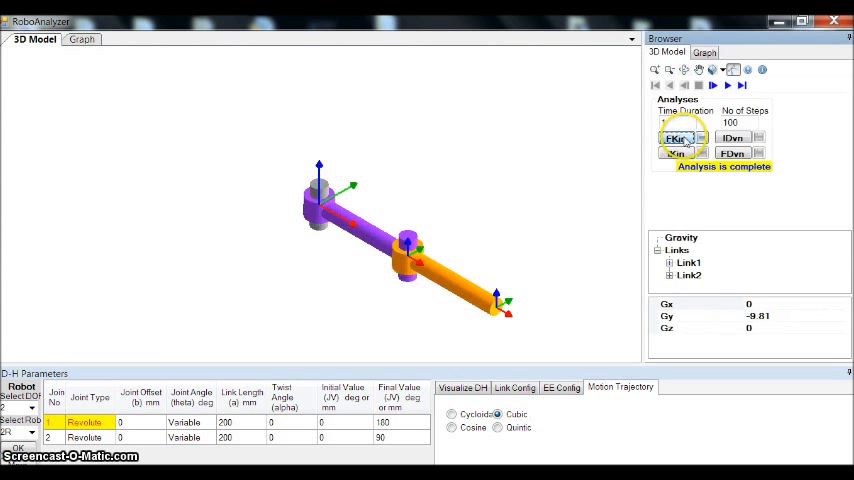
Plot joint 1 velocity for the cubic trajectory, then return to the 3D model view.
left_click(82, 39)
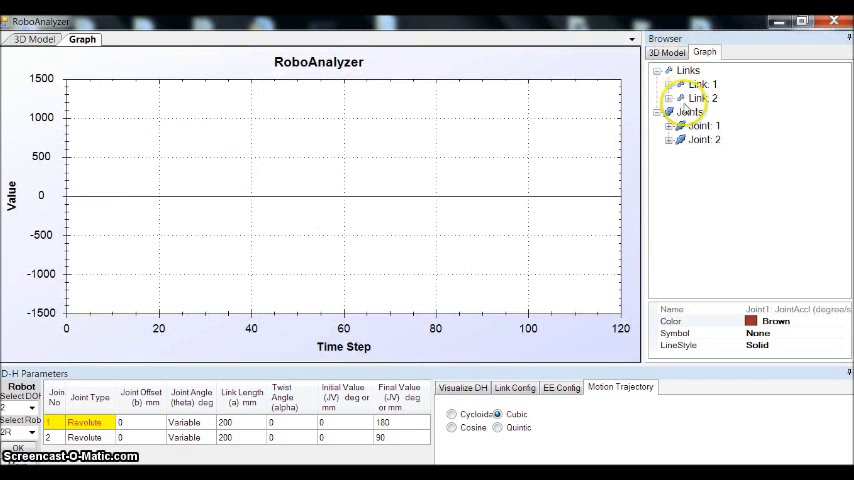
left_click(669, 125)
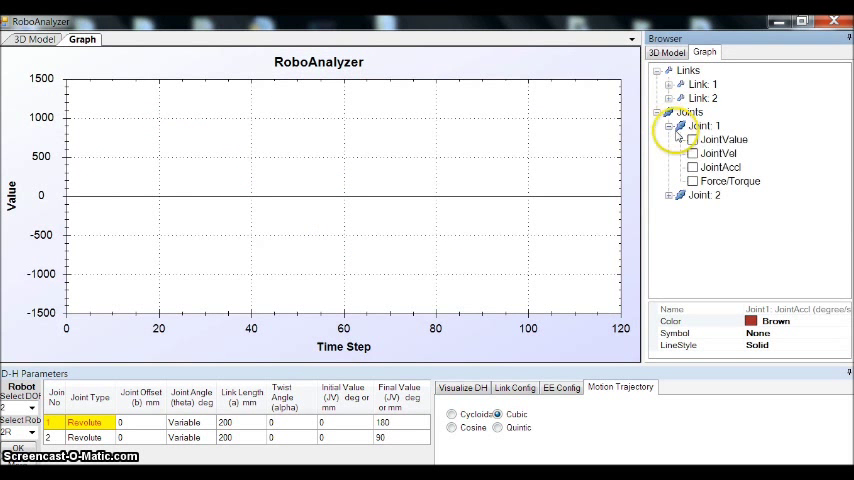
left_click(693, 153)
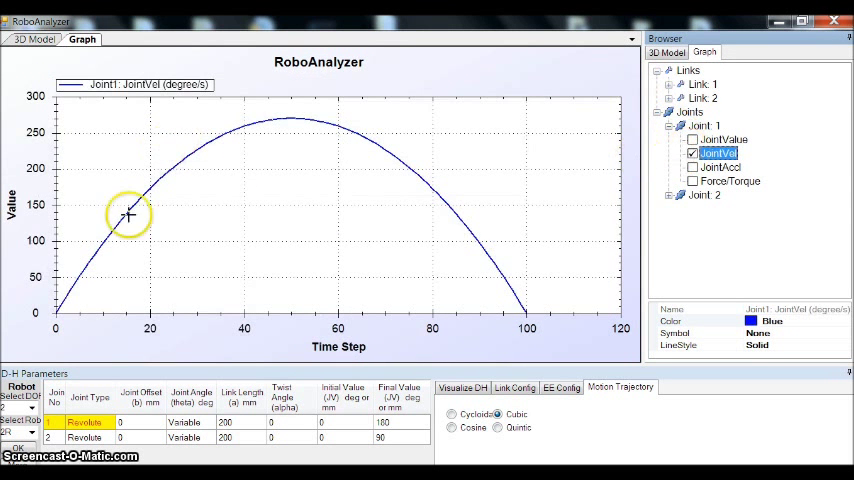
left_click(693, 167)
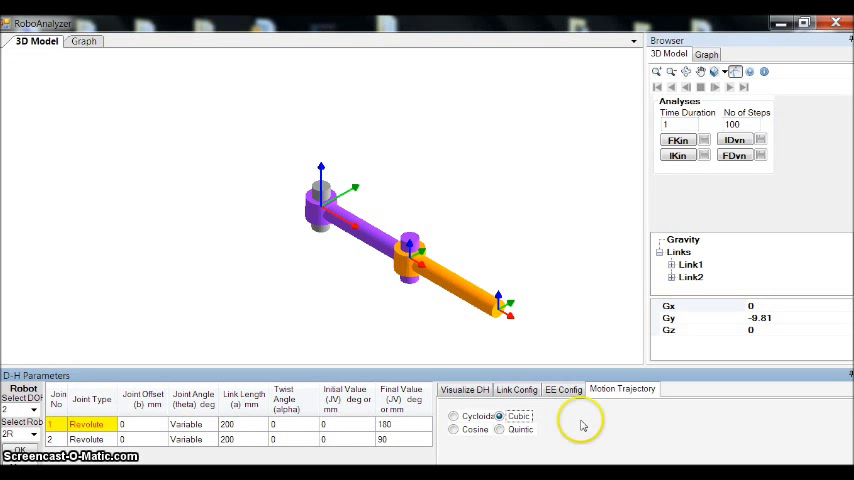
Run the inverse dynamics analysis on the 2R arm and show its results as graphs.
left_click(455, 429)
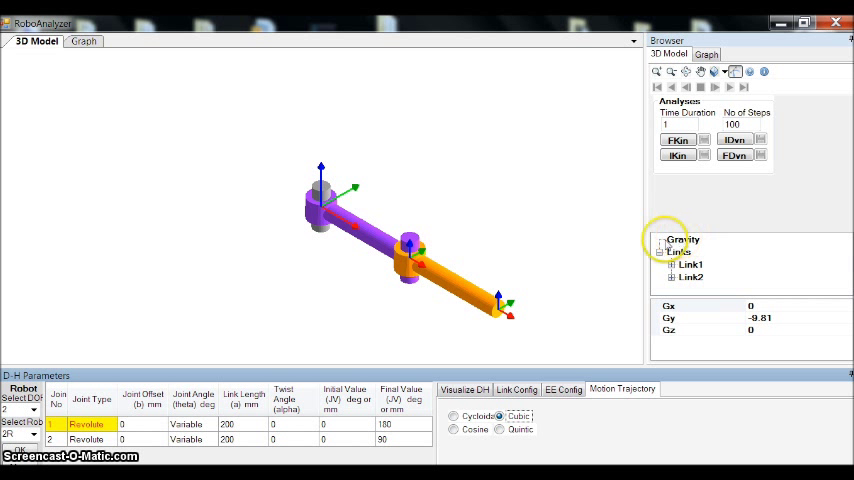
left_click(677, 140)
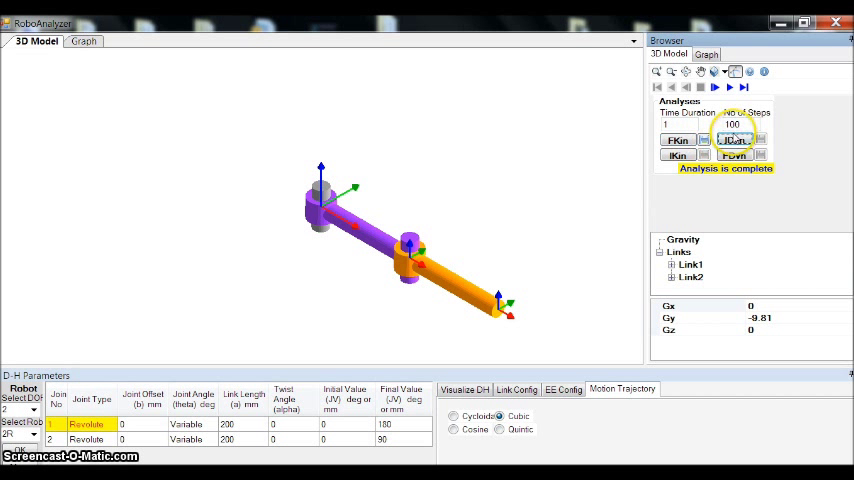
left_click(83, 41)
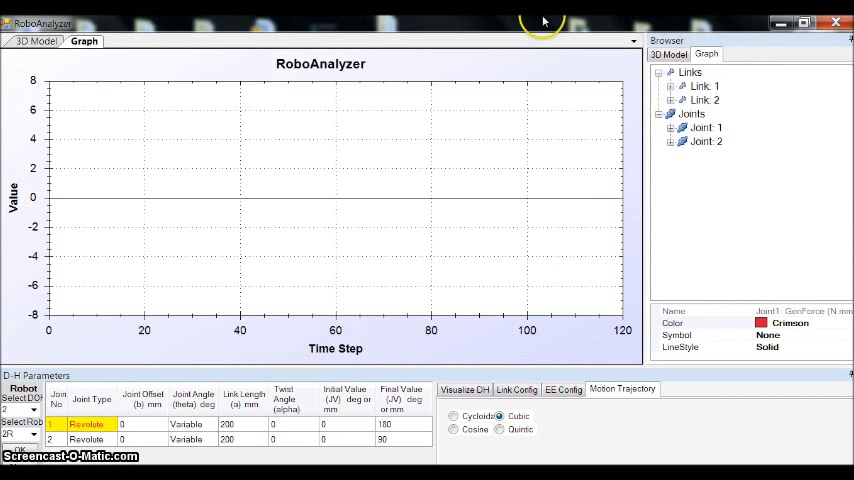
Plot joint 1 and joint 2 torques, leaving joint 1 acceleration unticked.
left_click(671, 127)
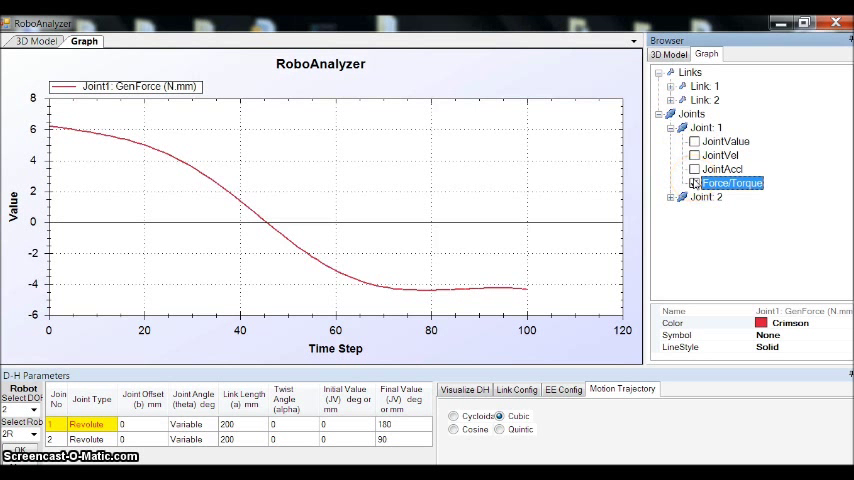
left_click(694, 183)
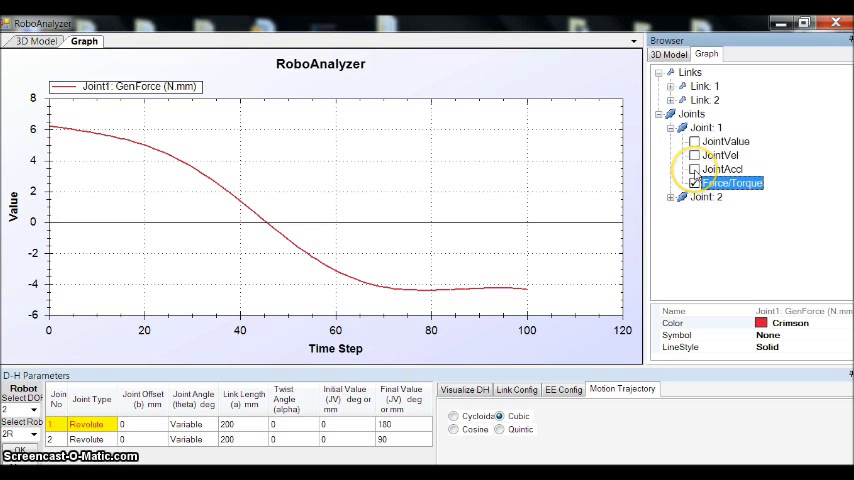
left_click(697, 169)
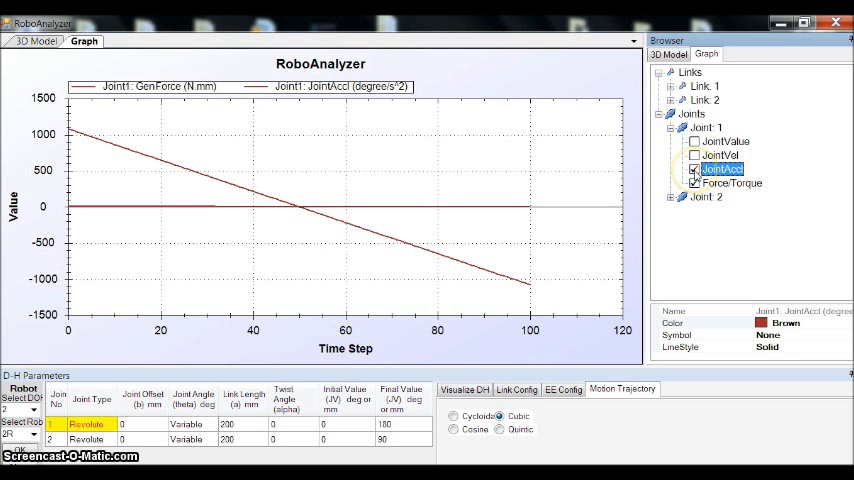
left_click(696, 168)
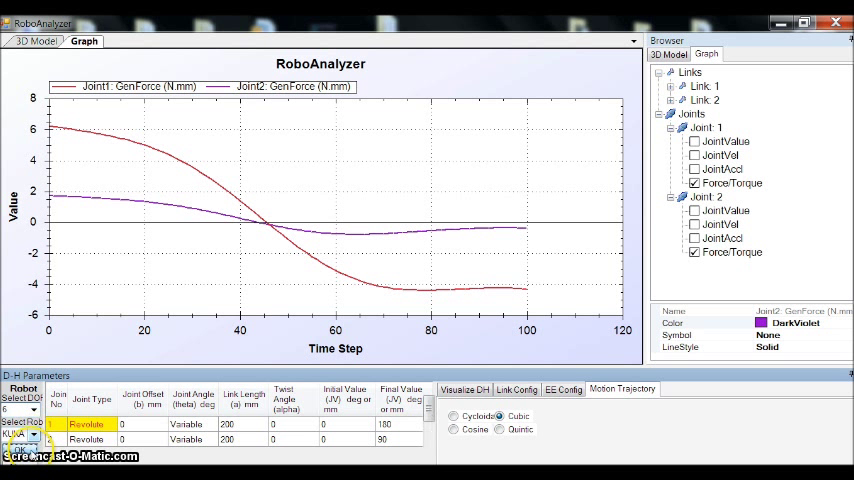
Load the KUKA KR5 robot, check Link1's centre of gravity and run forward kinematics.
left_click(36, 41)
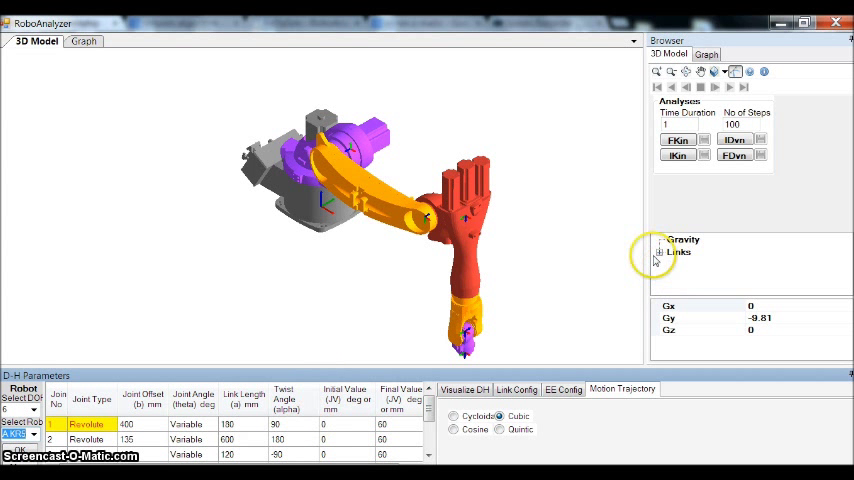
left_click(660, 252)
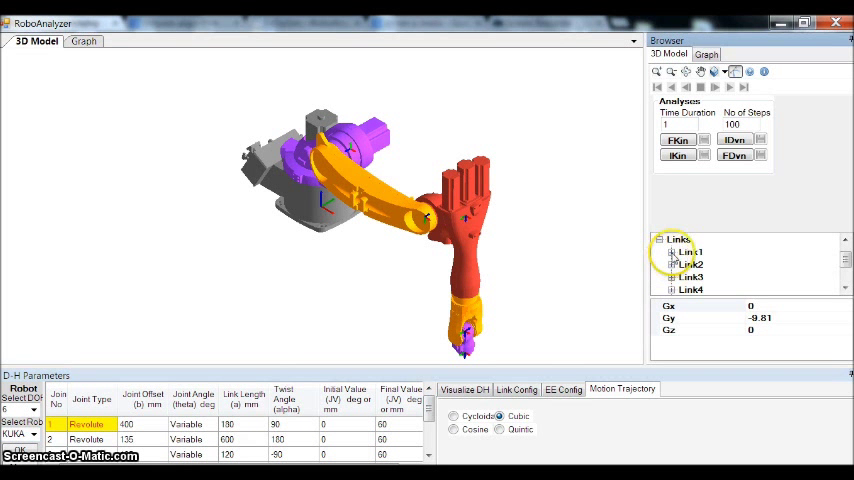
left_click(672, 239)
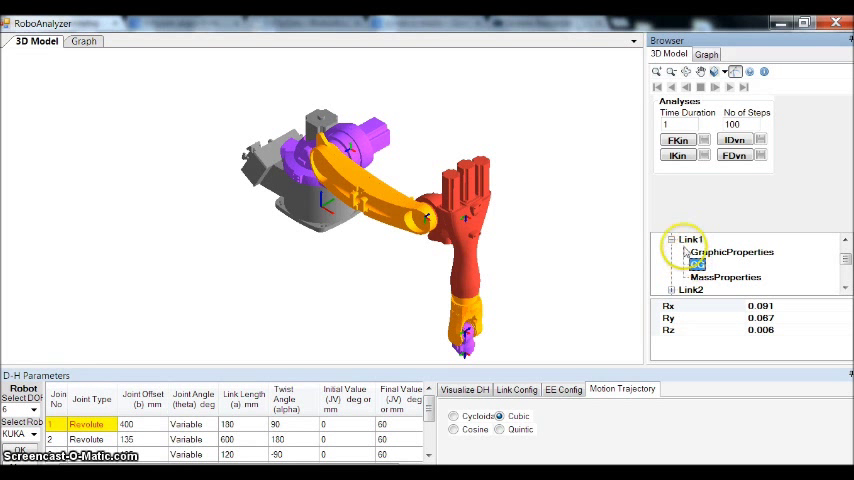
left_click(678, 140)
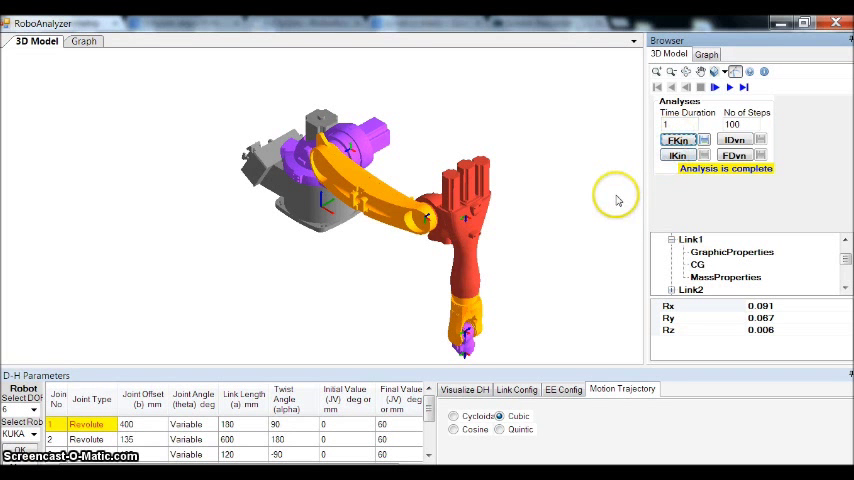
Plot the KUKA robot's joint 1 and joint 2 force/torque curves against time steps.
left_click(733, 140)
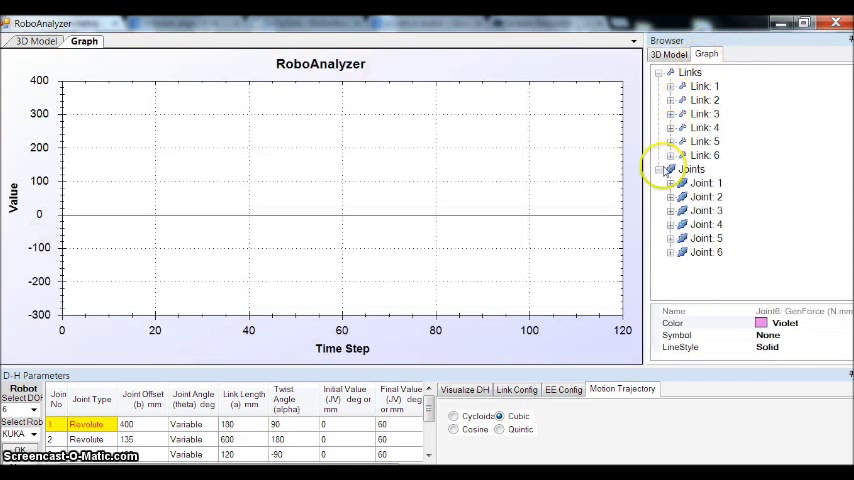
left_click(679, 182)
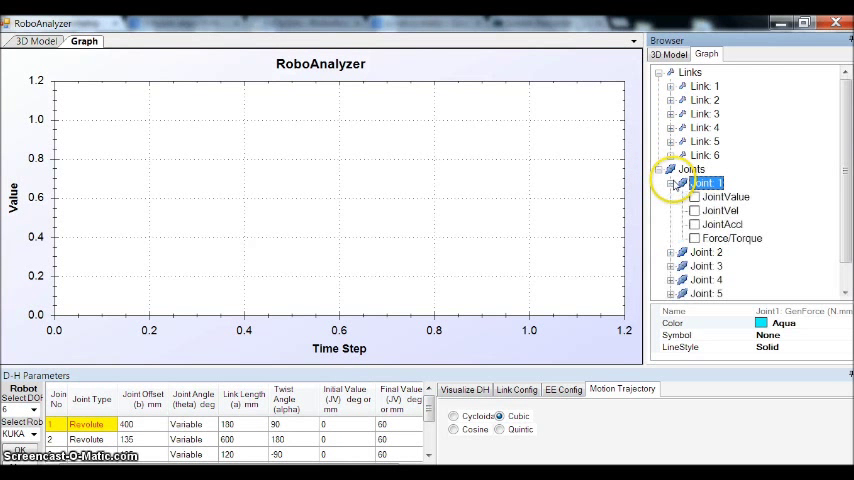
left_click(697, 238)
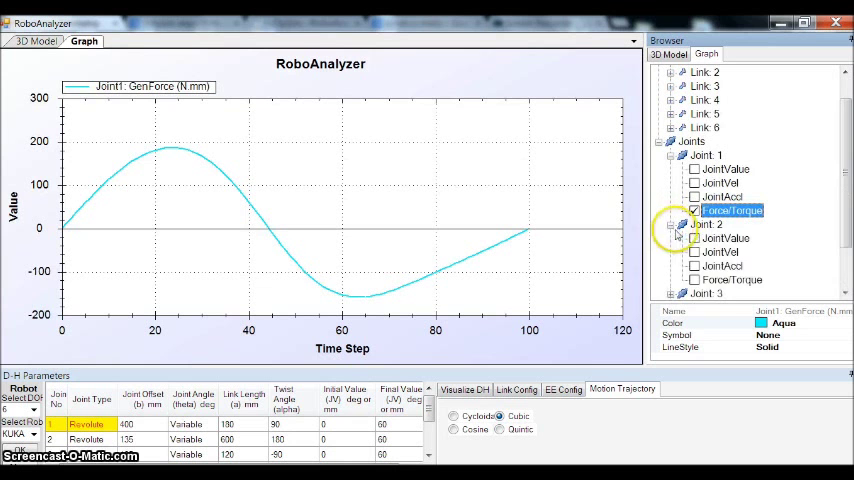
left_click(694, 197)
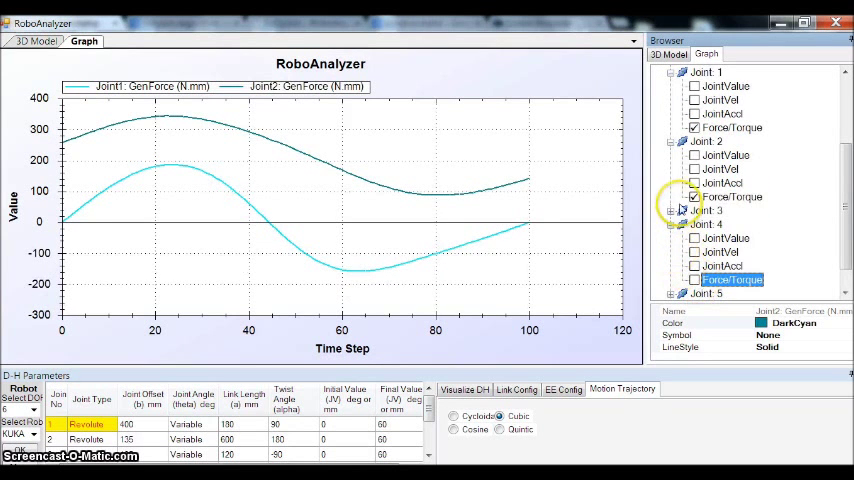